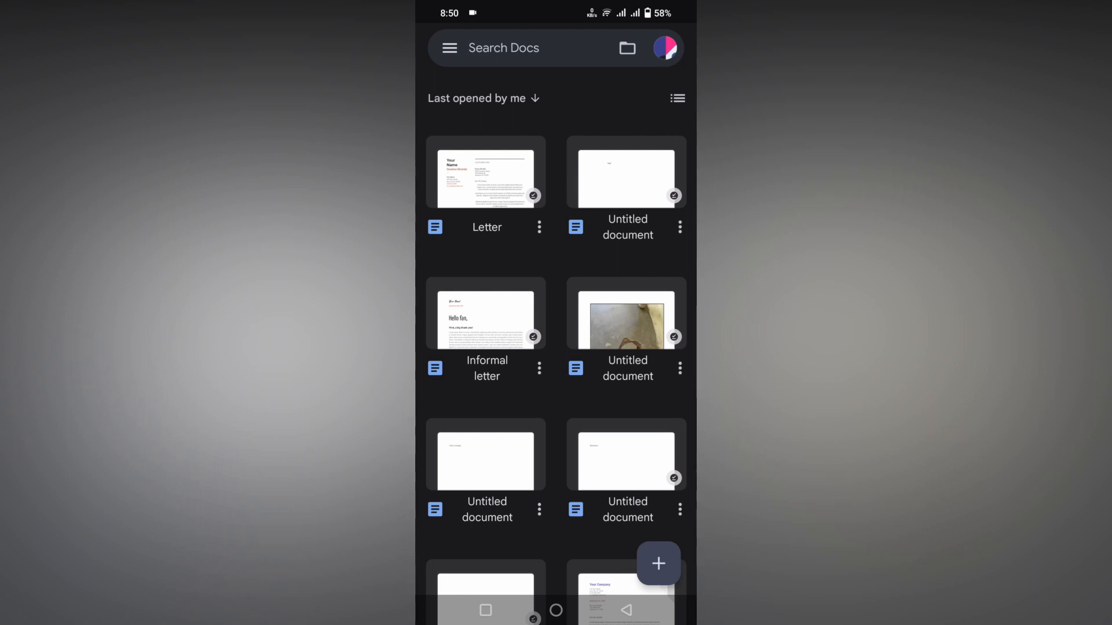
# Create a new blank Google Docs document and go back to the document list
pyautogui.click(657, 564)
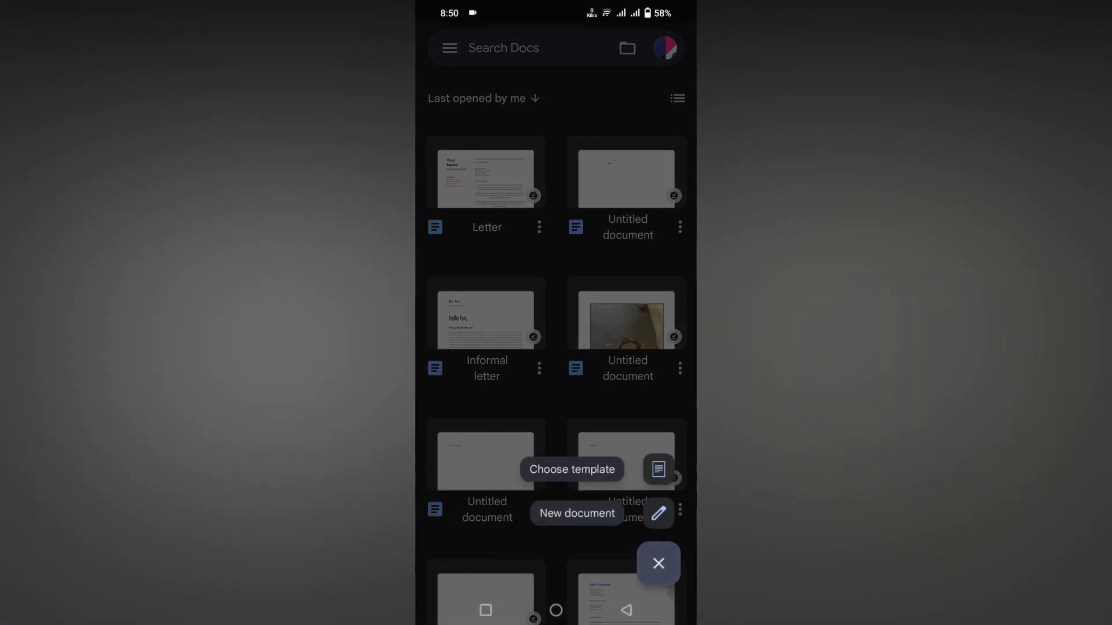
pyautogui.click(577, 514)
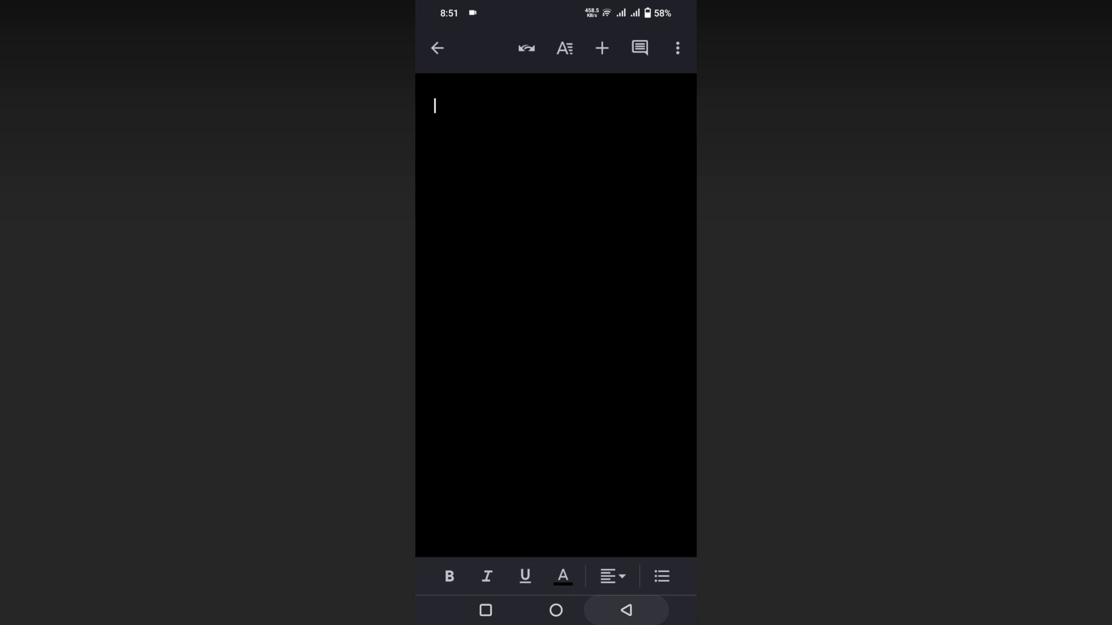
pyautogui.click(437, 47)
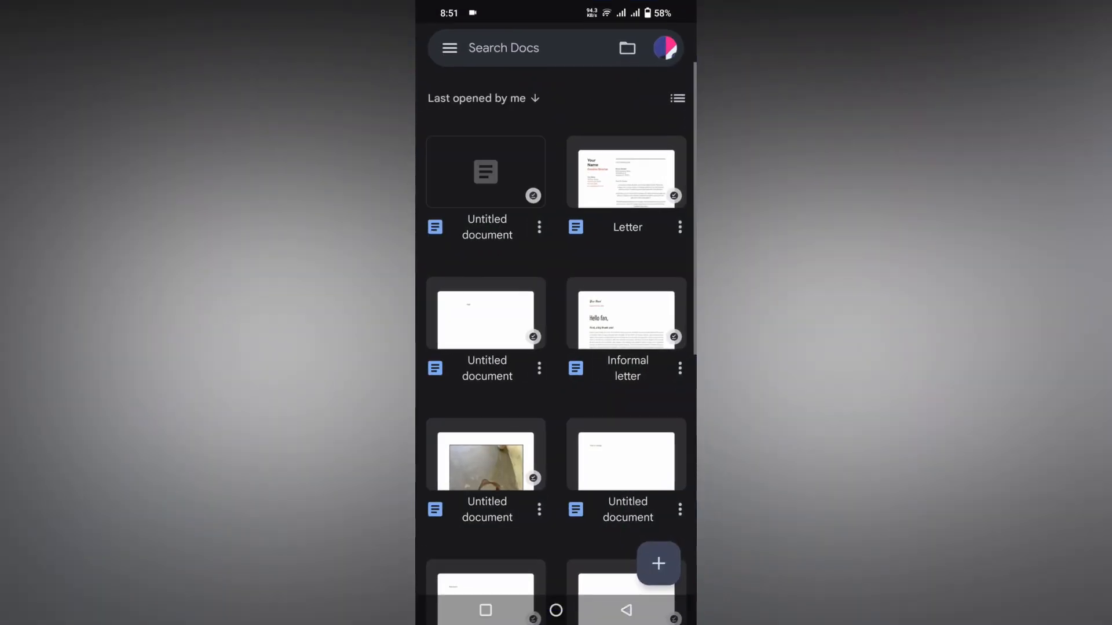
# Set the app theme to Light and open the new Untitled document
pyautogui.click(449, 47)
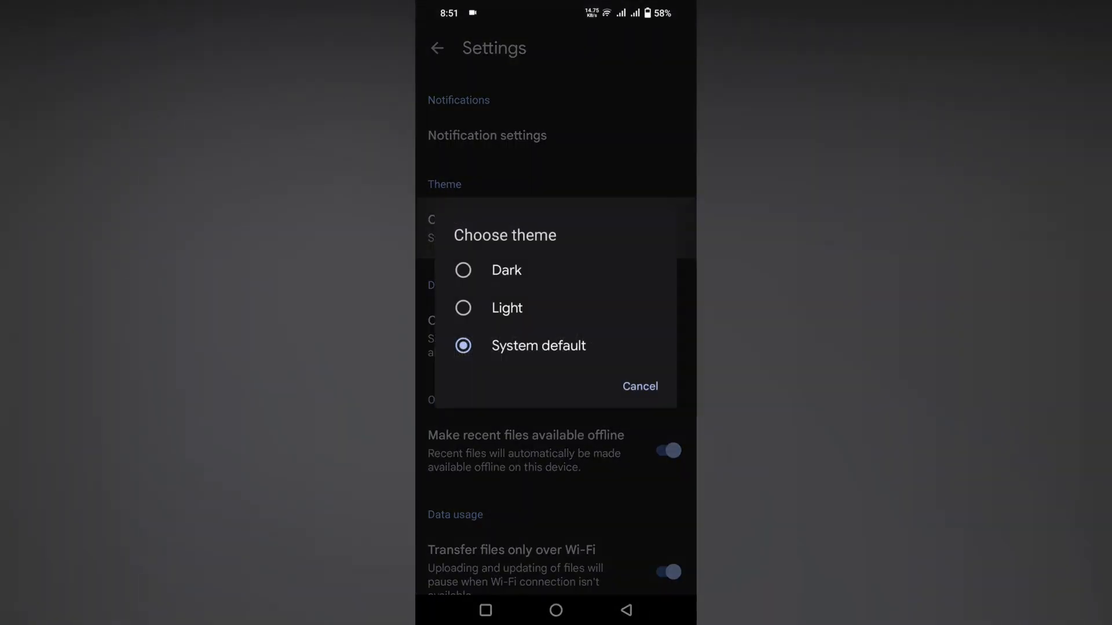
pyautogui.click(639, 387)
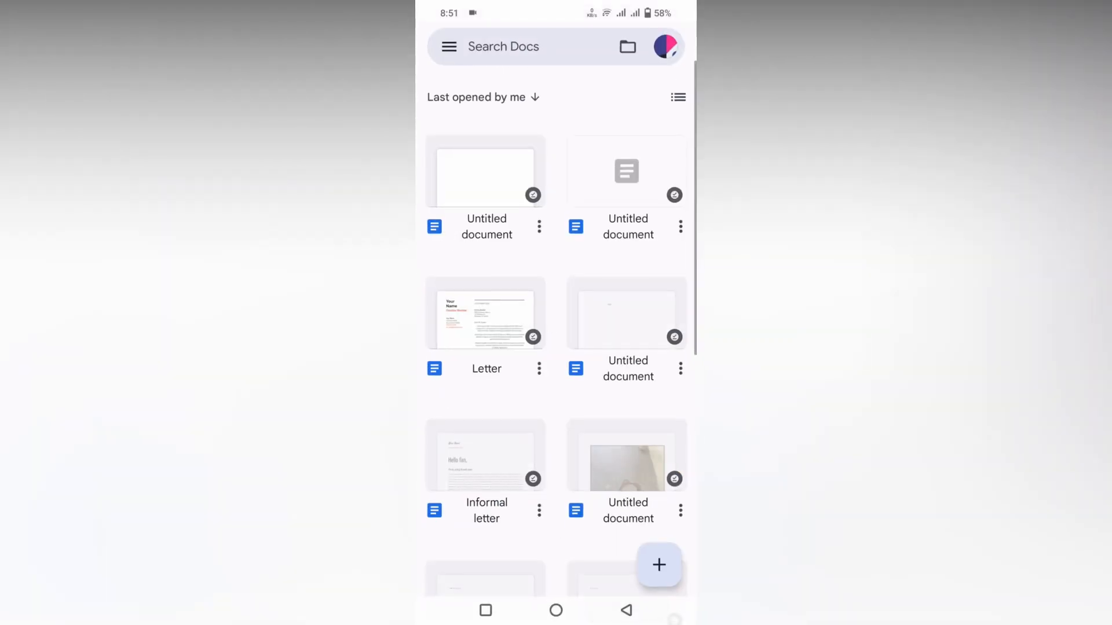
pyautogui.click(658, 566)
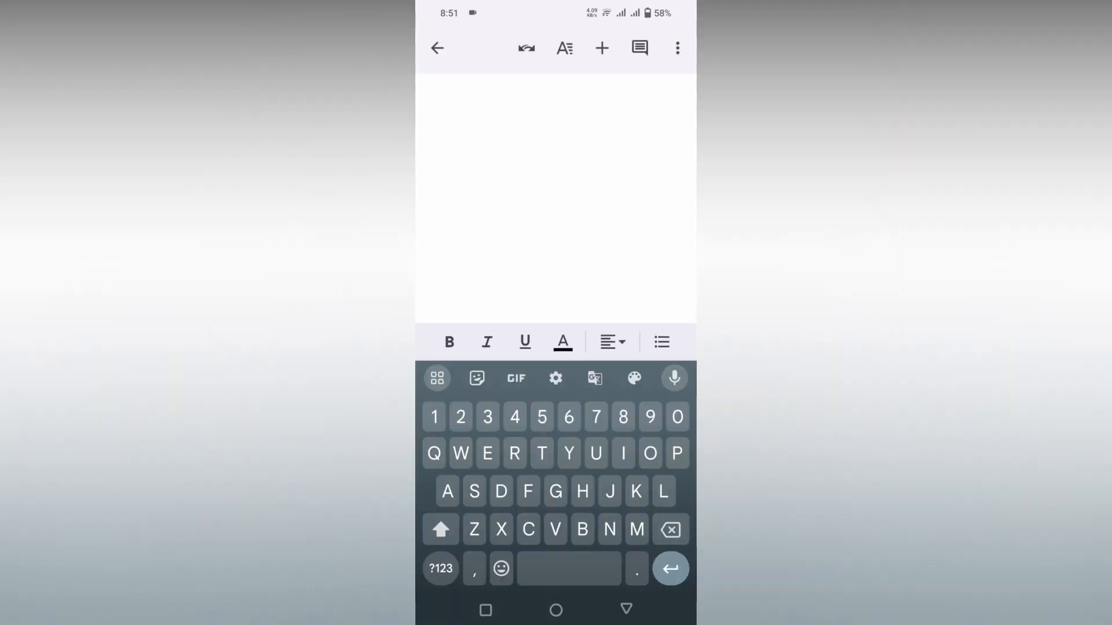
# Type X2, then turn on superscript formatting for the next character
pyautogui.write('C')
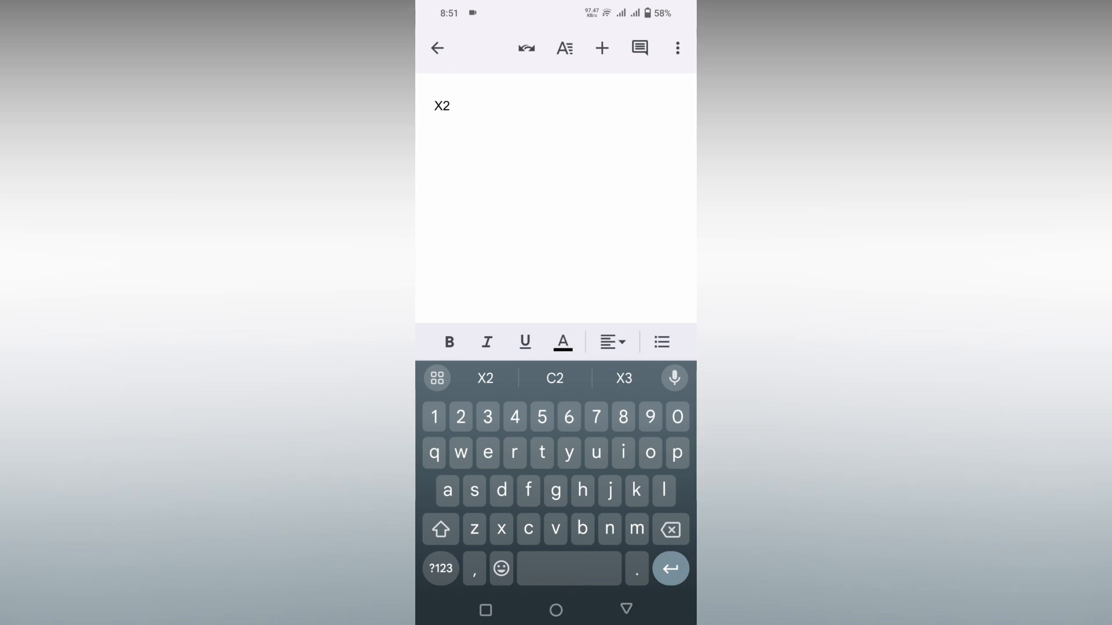
pyautogui.click(564, 48)
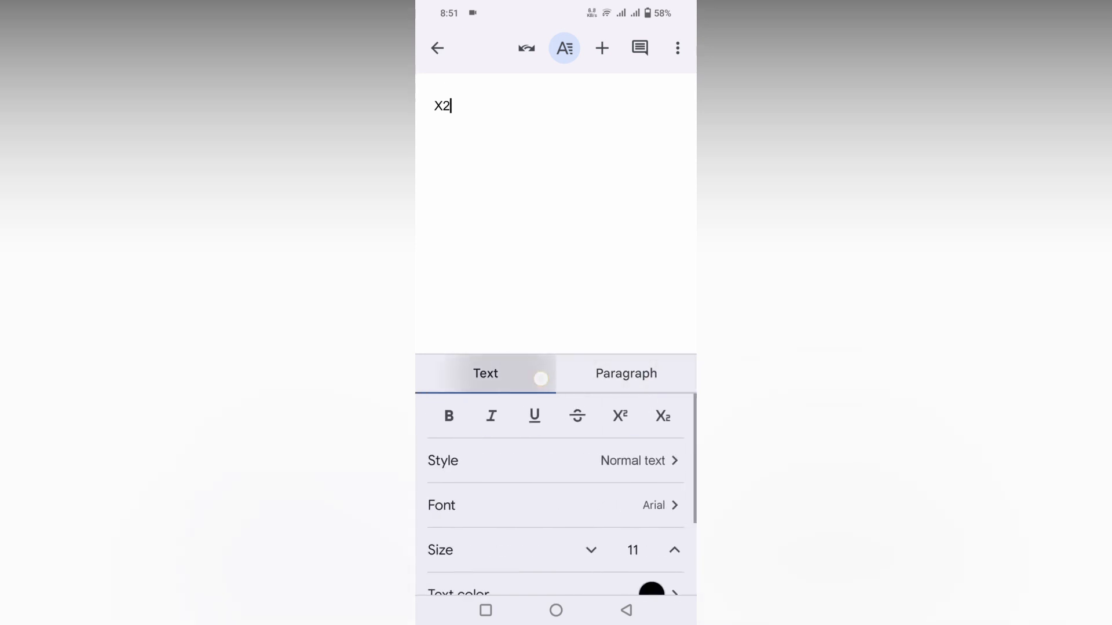
pyautogui.click(619, 415)
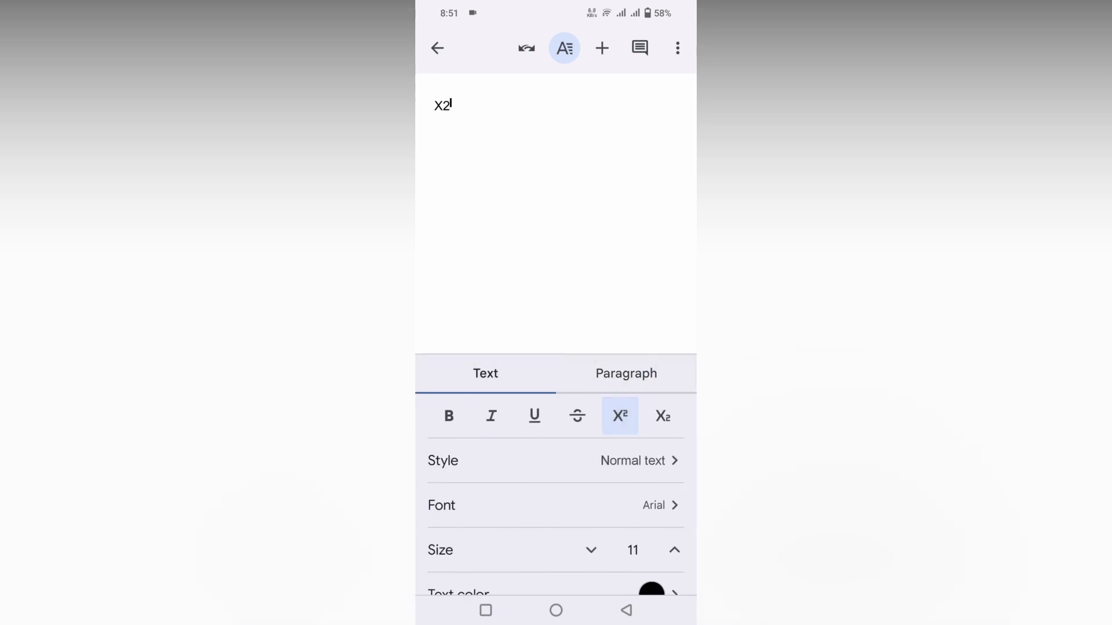
pyautogui.click(563, 48)
pyautogui.write('2')
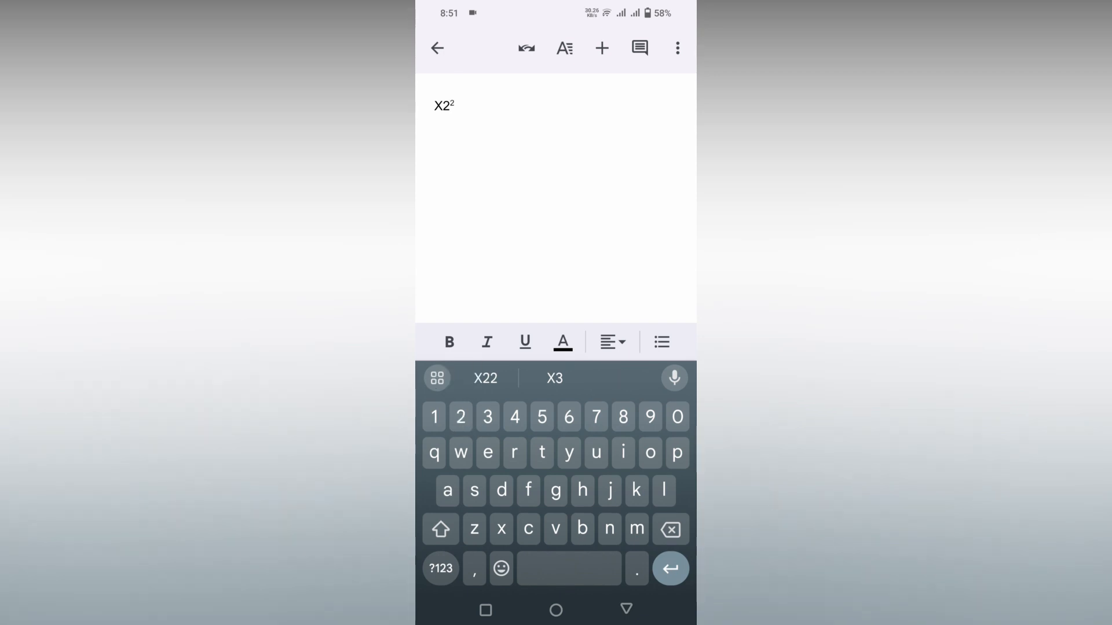
# Delete the stray plain 2, turn subscript and superscript off, and type a normal b
pyautogui.click(450, 110)
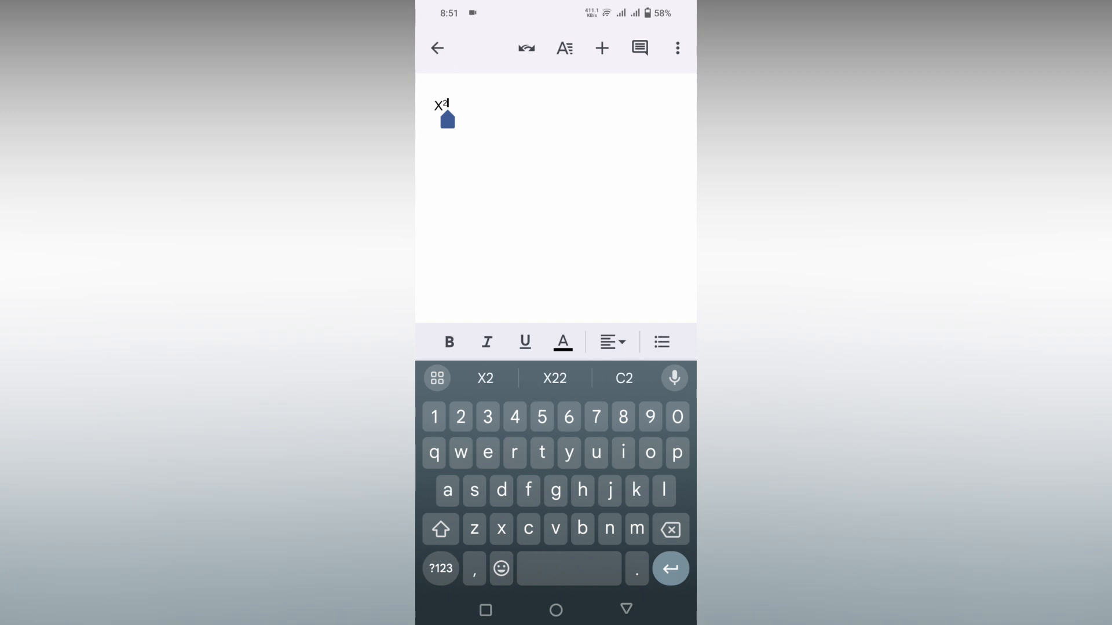
pyautogui.click(564, 48)
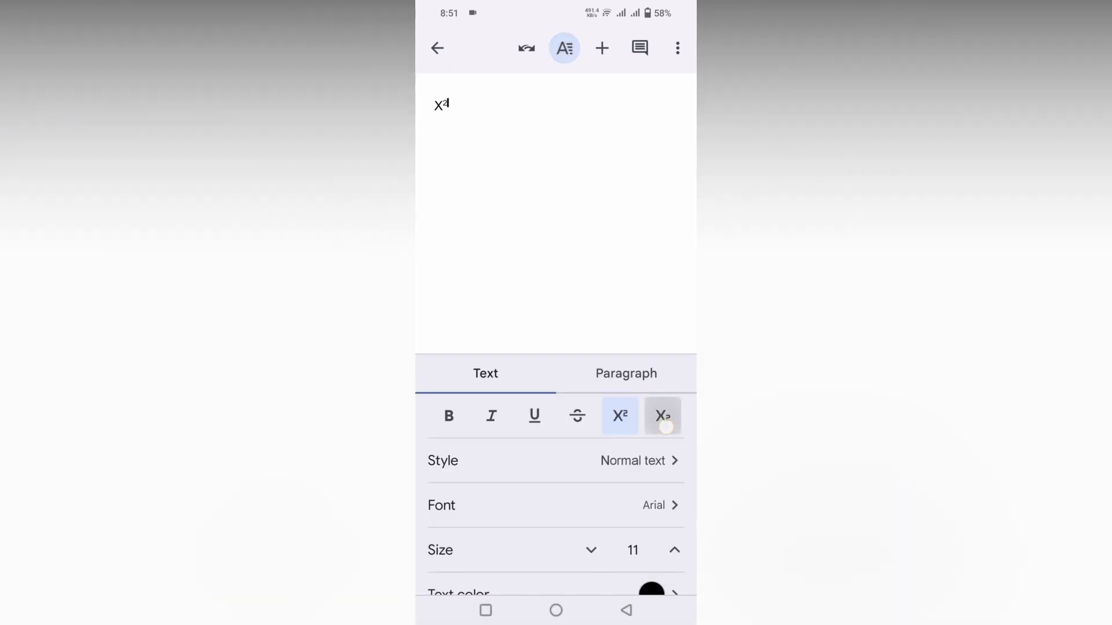
pyautogui.click(661, 416)
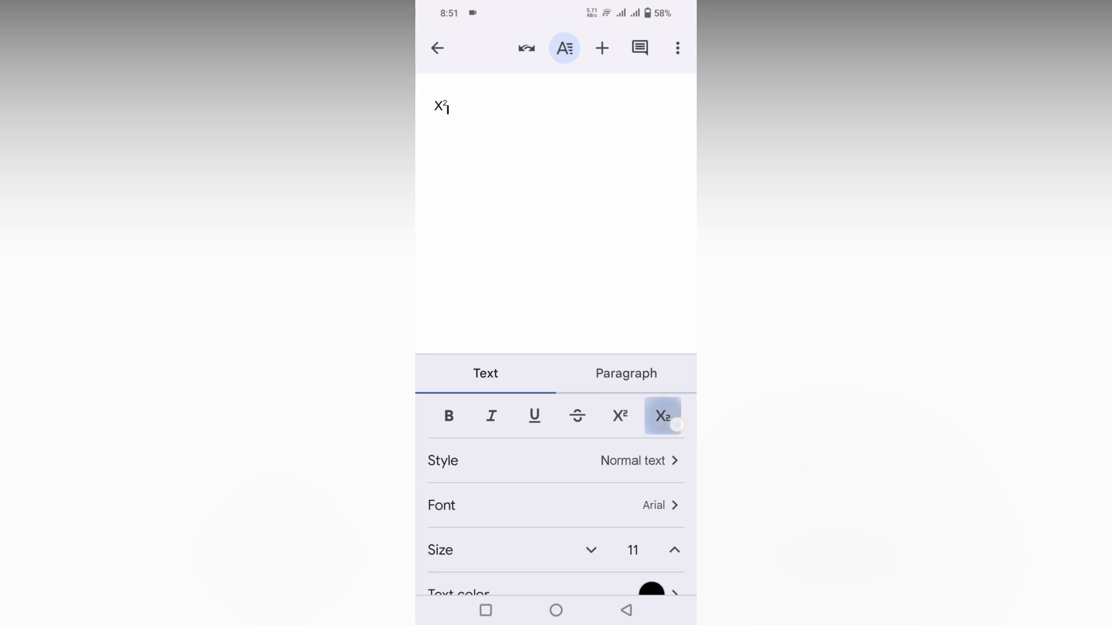
pyautogui.click(619, 416)
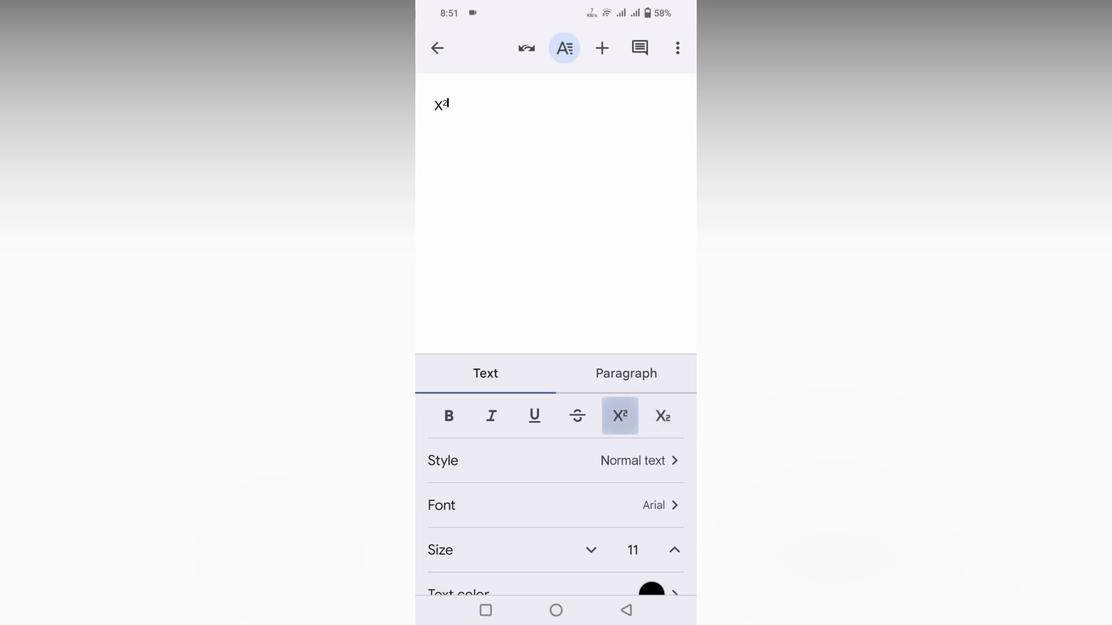
pyautogui.click(662, 416)
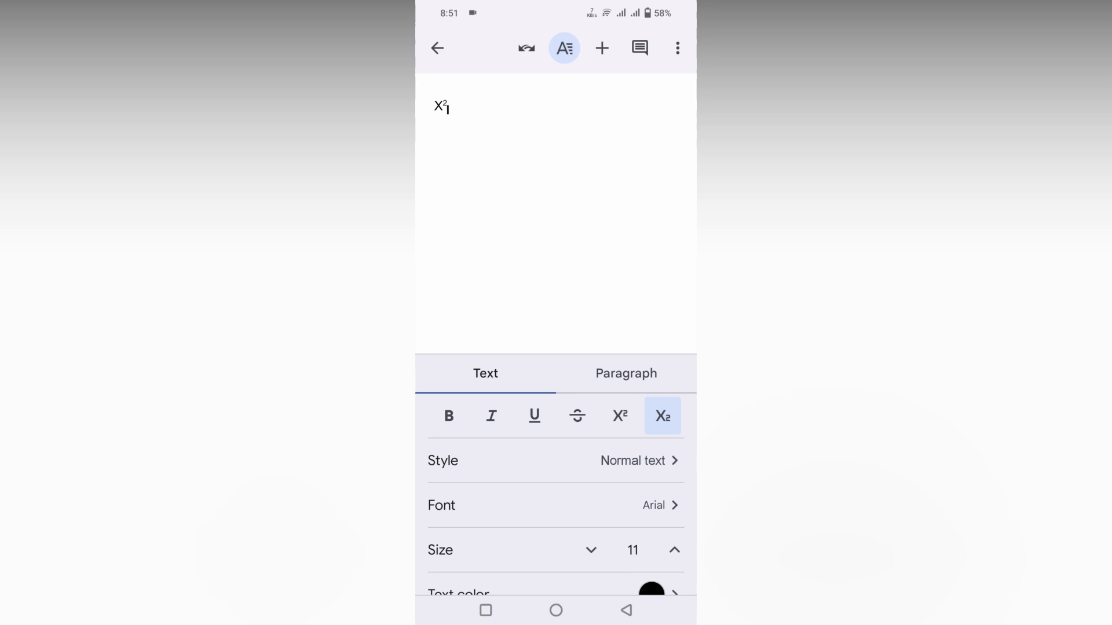
pyautogui.click(661, 416)
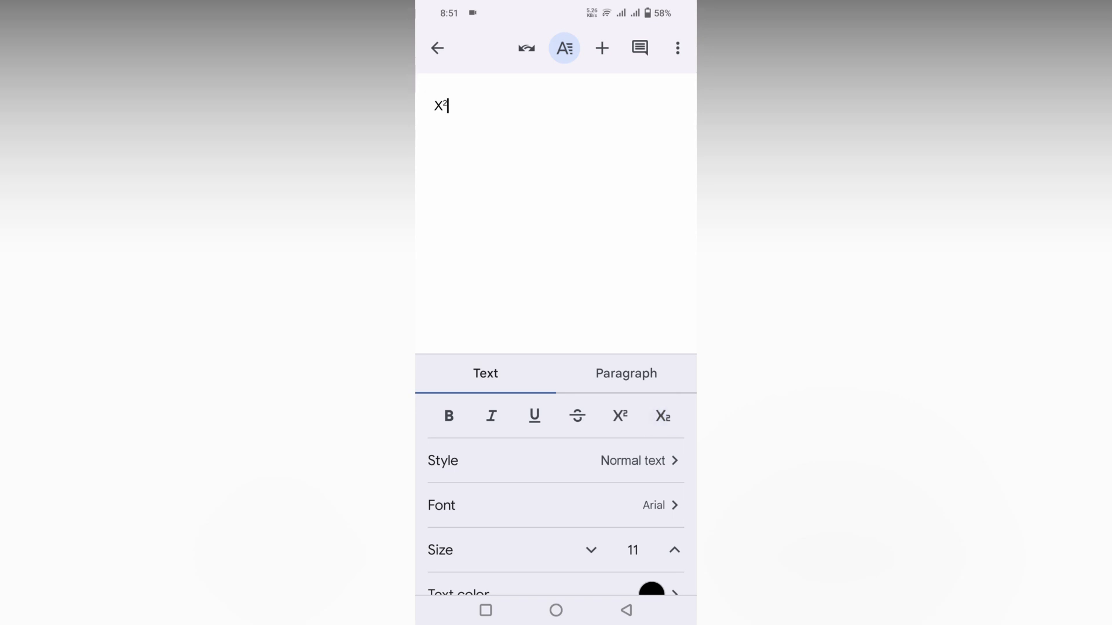
pyautogui.write('b')
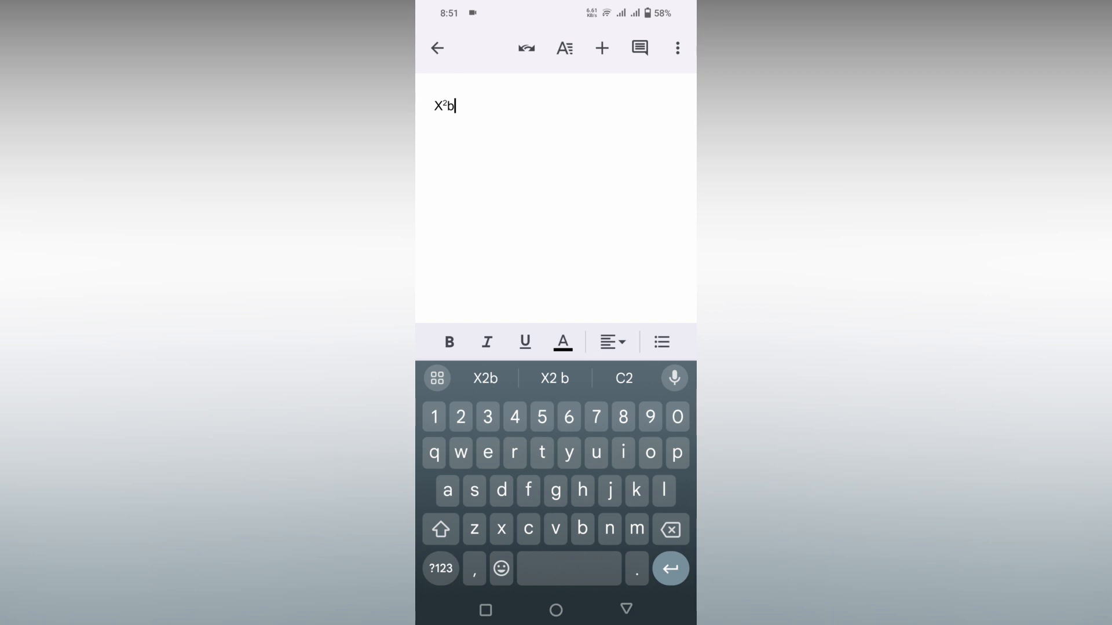
# Turn on subscript formatting to add a subscript 2 after the b
pyautogui.click(564, 48)
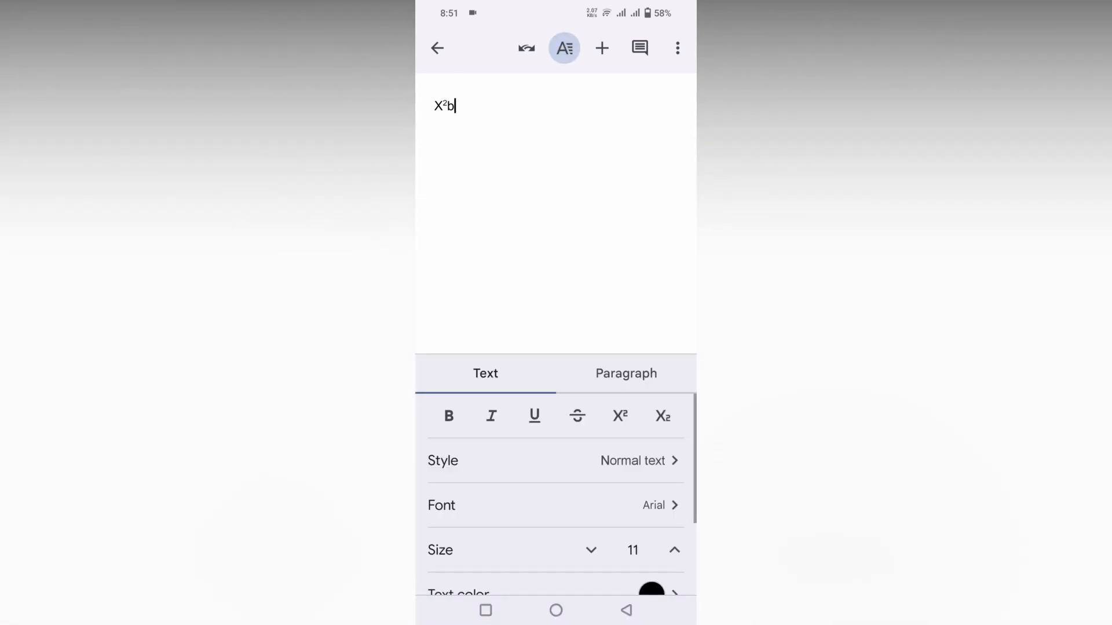
pyautogui.click(661, 416)
pyautogui.write('₂')
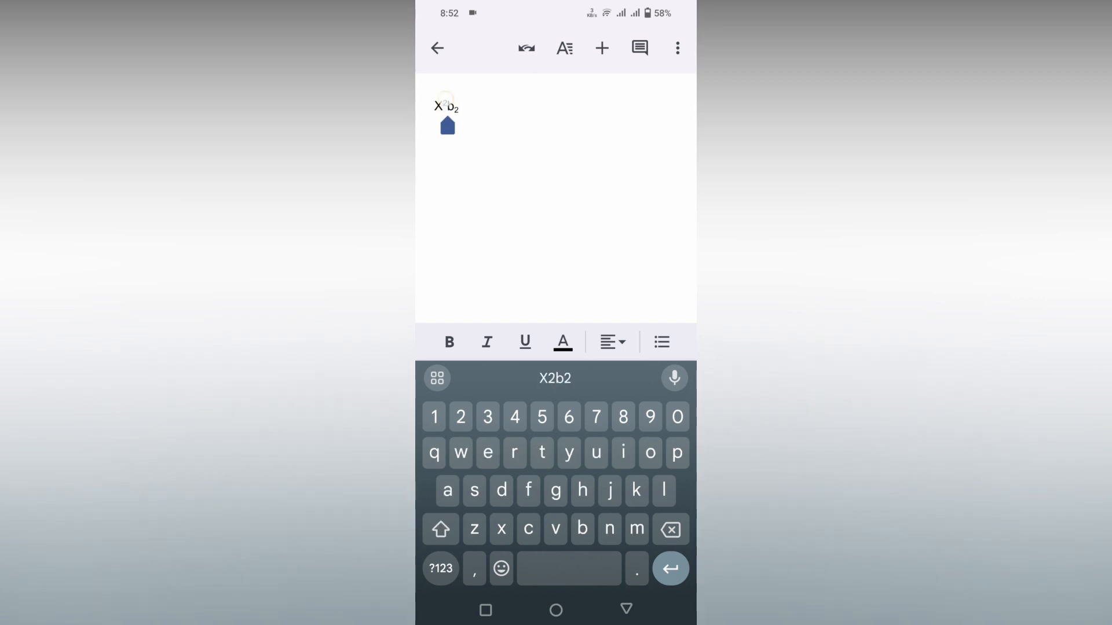
# Select all the X²b₂ text and raise its font size to 42
pyautogui.doubleClick(446, 106)
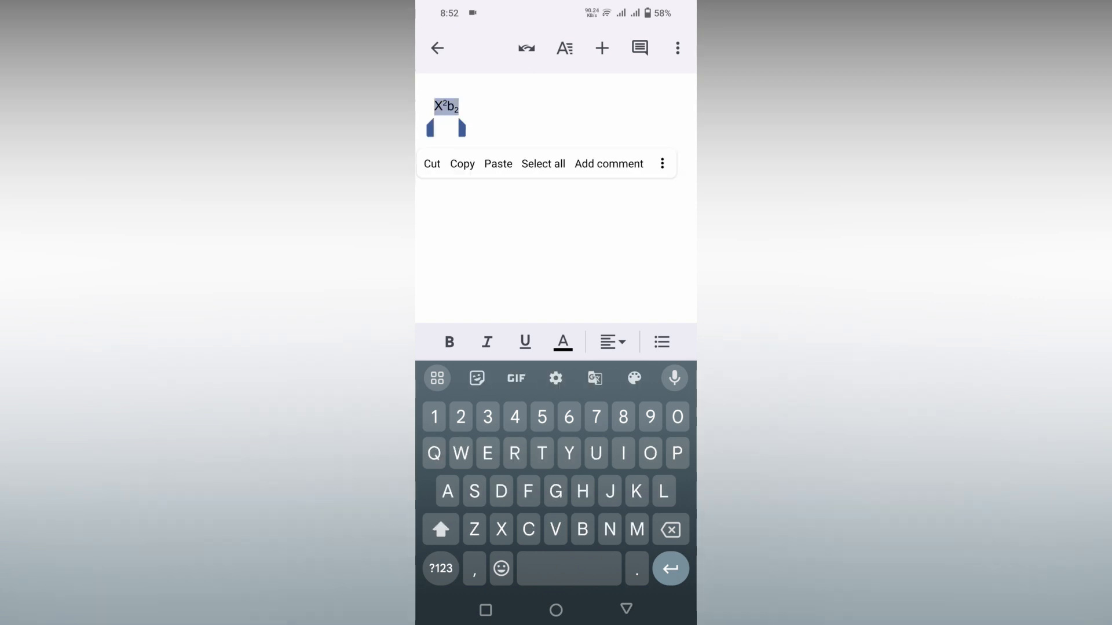
pyautogui.click(564, 47)
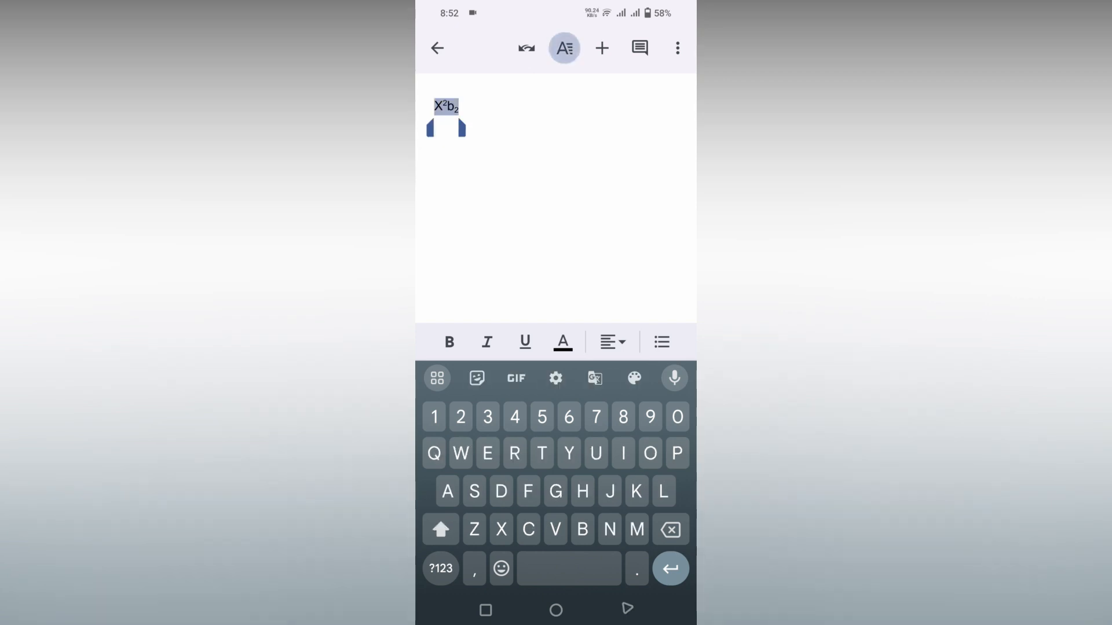
pyautogui.click(563, 47)
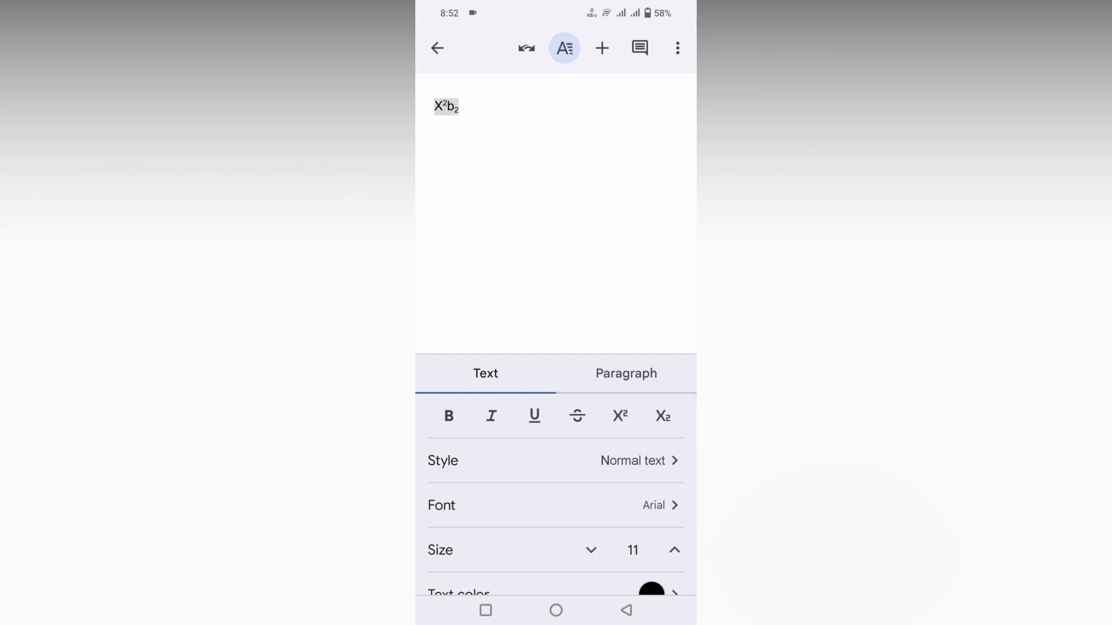
pyautogui.click(674, 550)
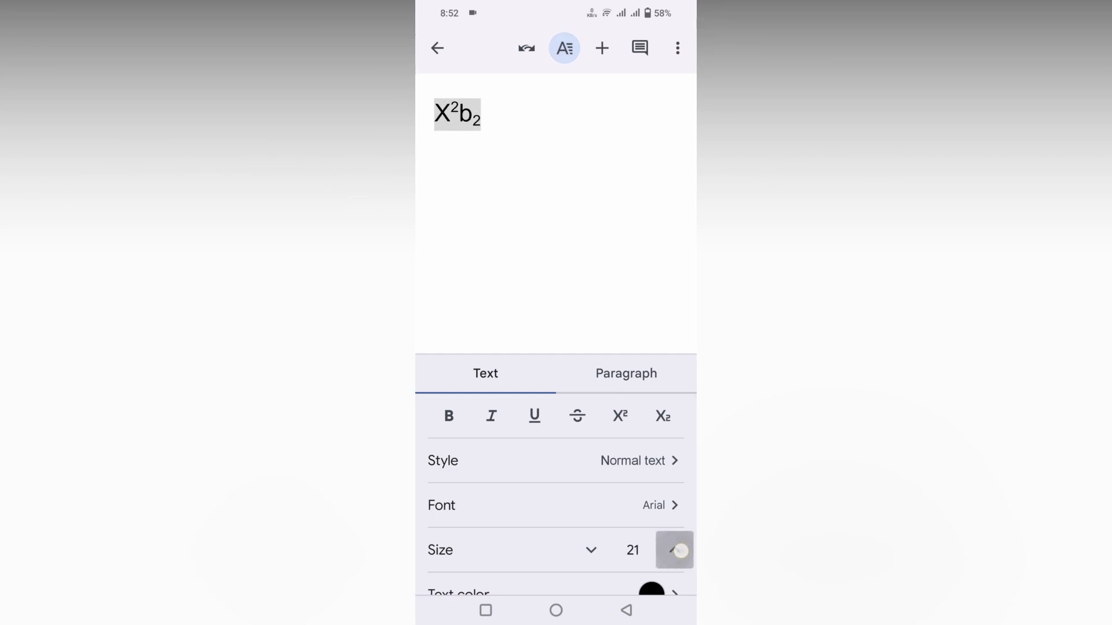
pyautogui.moveTo(673, 550); pyautogui.dragTo(688, 550)
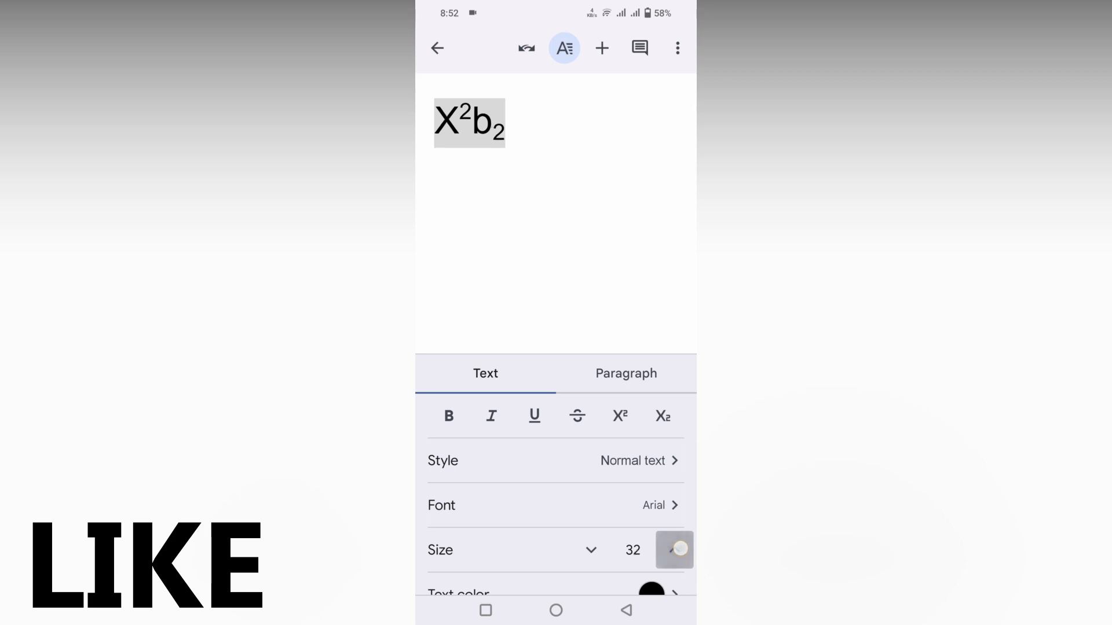
pyautogui.click(673, 550)
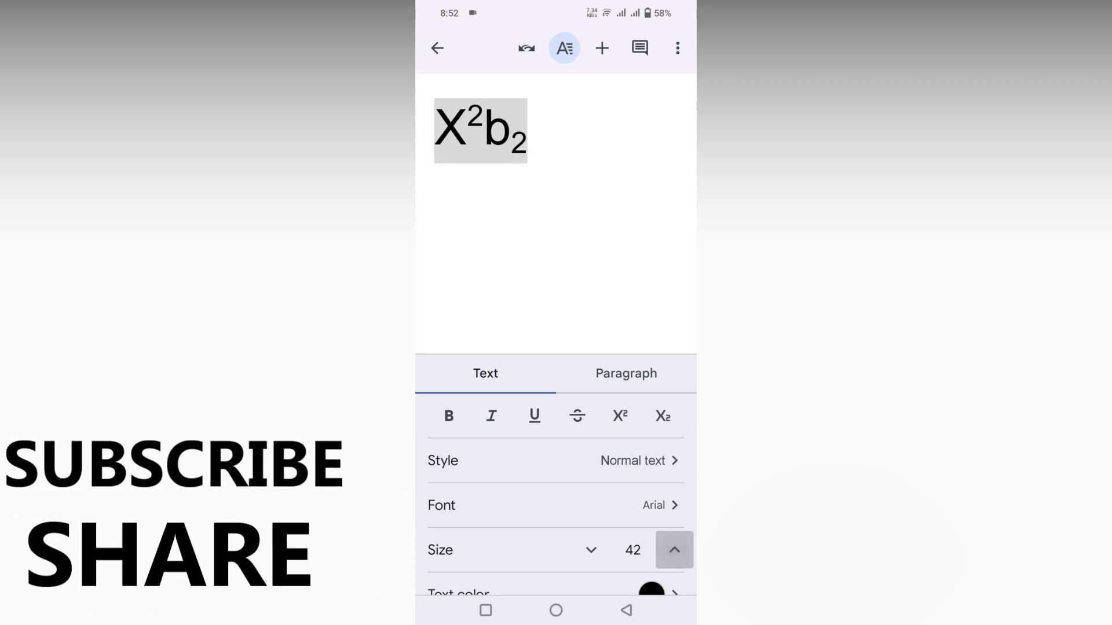